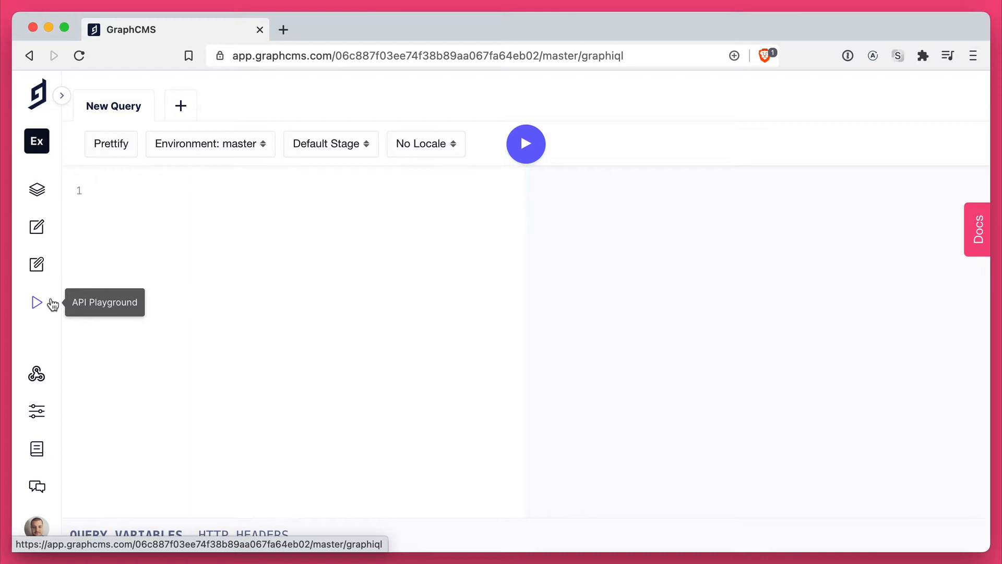
Query blogPosts { title } on the public master endpoint, yielding a 403 not allowed error.
{"action": "left_click", "coordinate": [210, 143]}
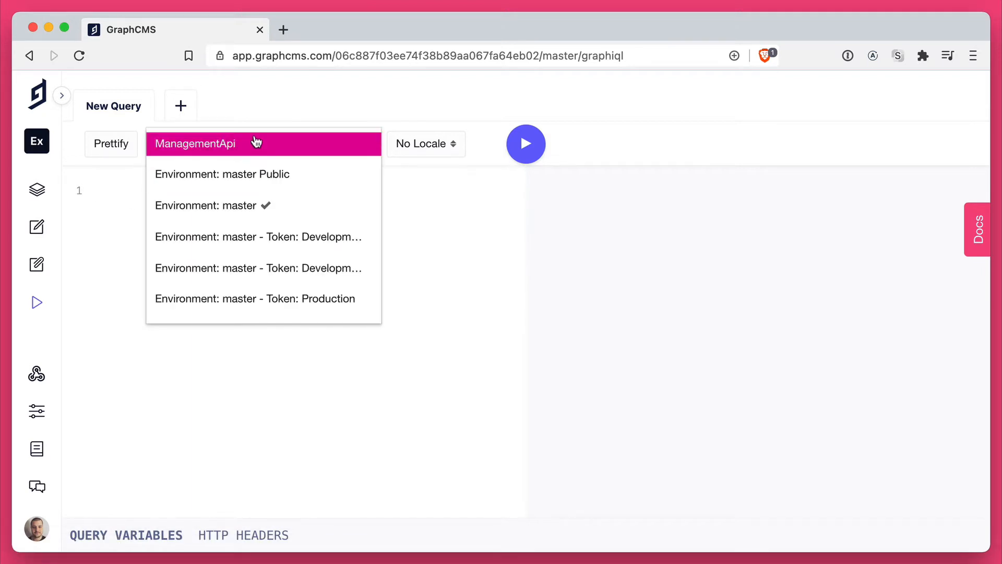
{"action": "mouse_move", "coordinate": [258, 151]}
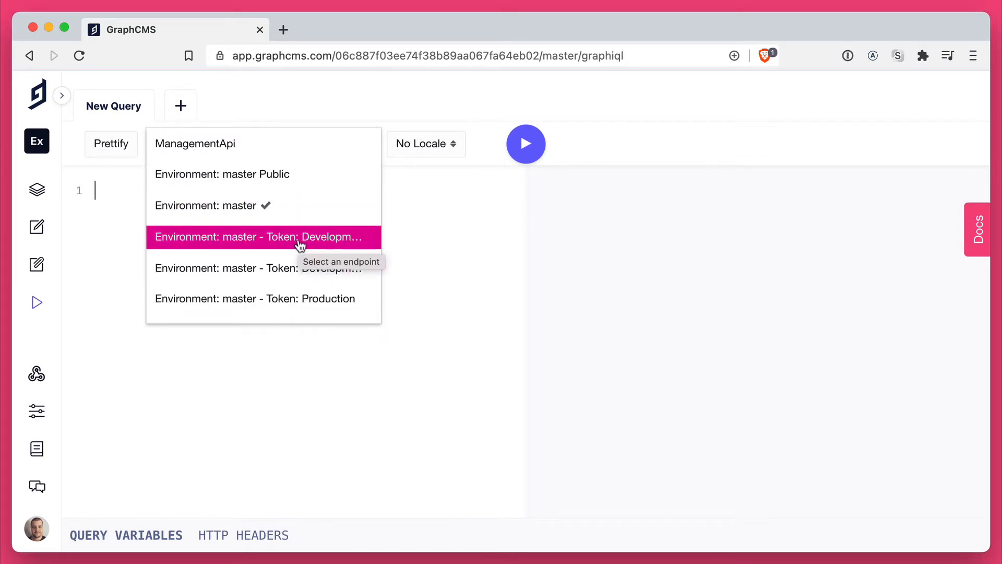
{"action": "mouse_move", "coordinate": [319, 182]}
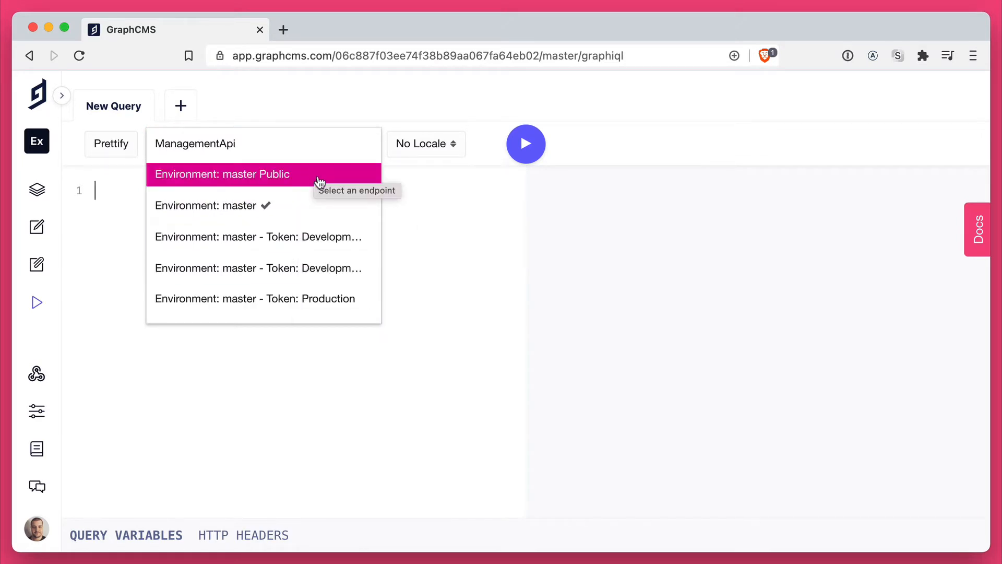
{"action": "left_click", "coordinate": [222, 175]}
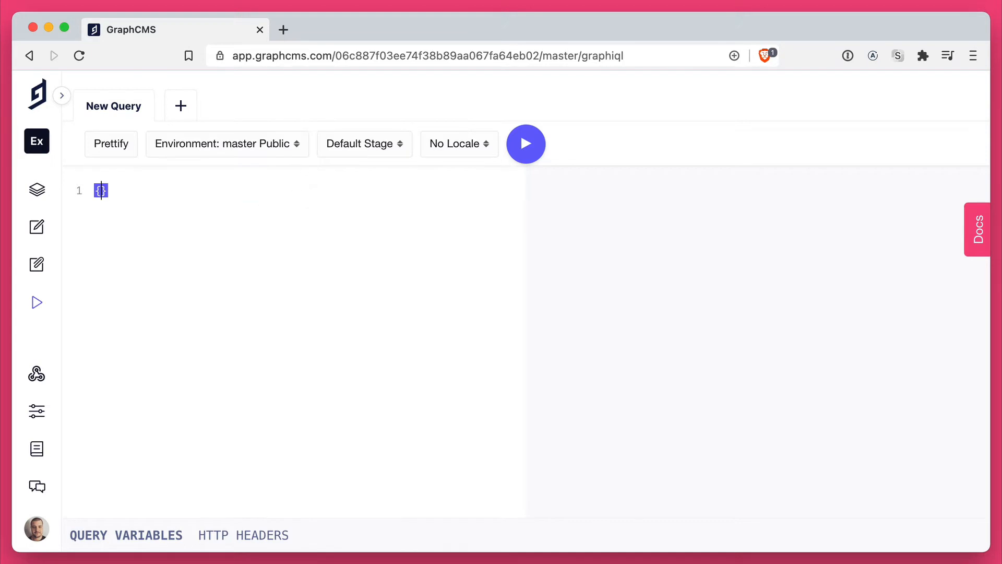
{"action": "type", "text": "blogPosts {"}
{"action": "type", "text": "title"}
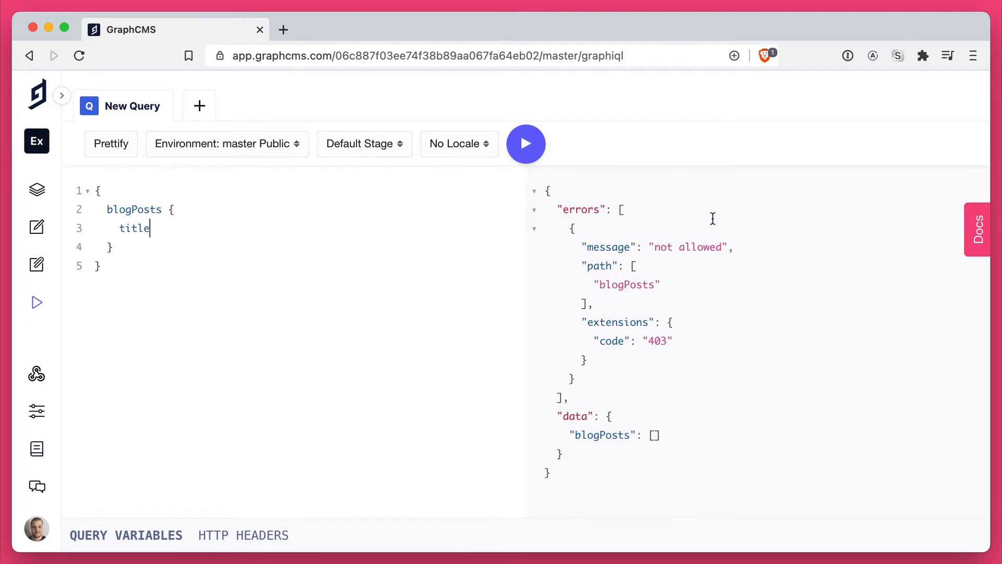
Rerun the blogPosts query on the Development Mutations token endpoint, returning two titles.
{"action": "left_click", "coordinate": [227, 143]}
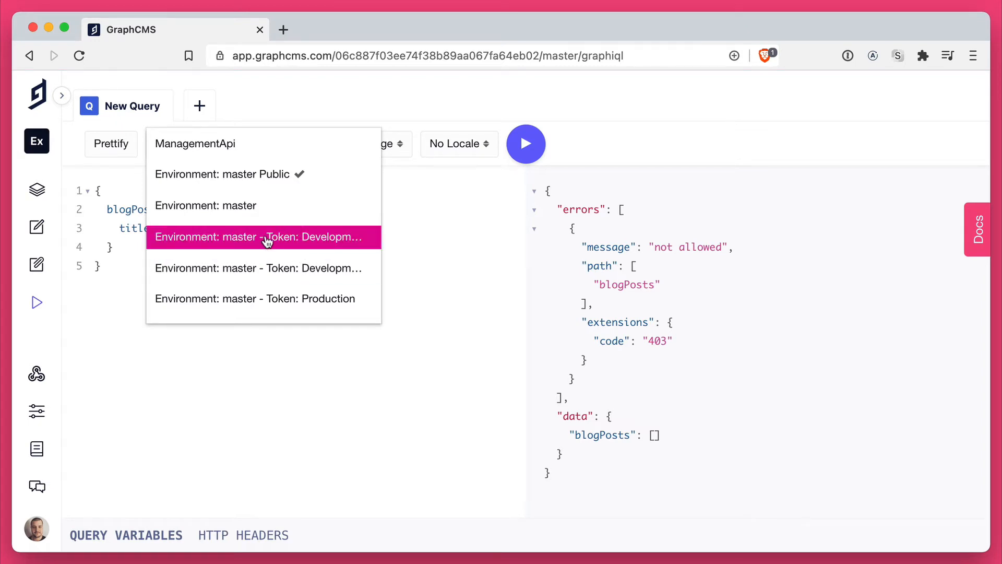
{"action": "left_click", "coordinate": [263, 236]}
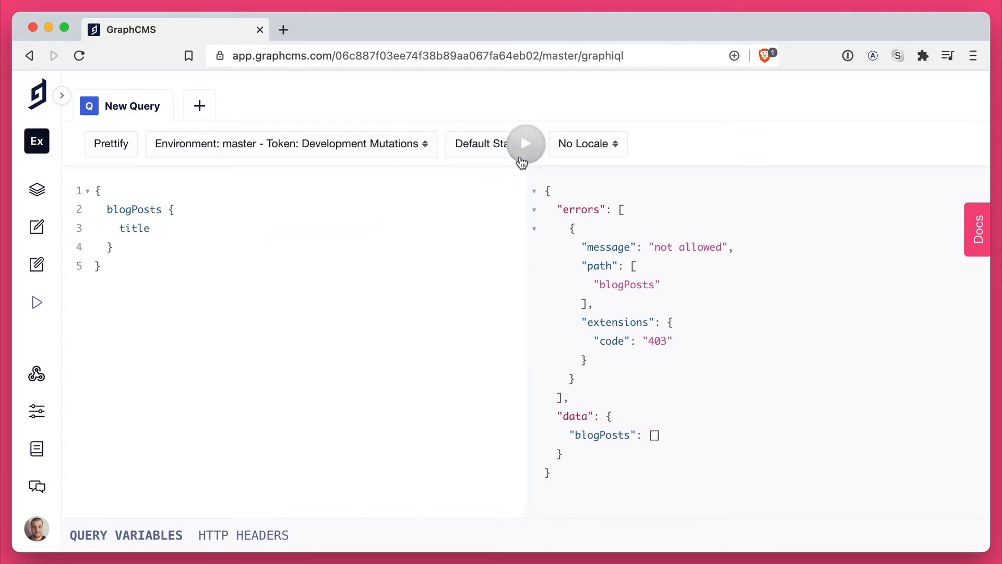
{"action": "left_click", "coordinate": [526, 143]}
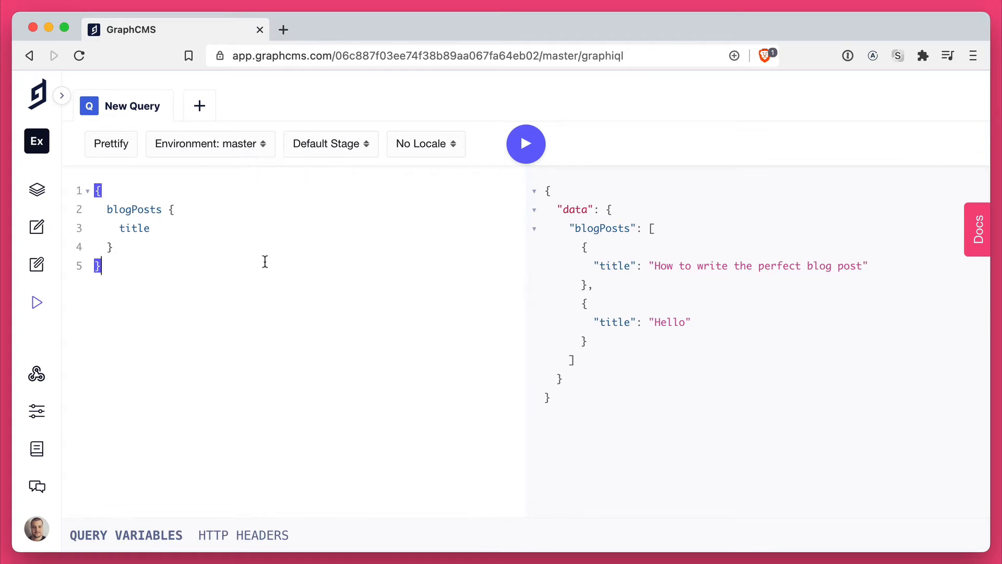
Add stage to the query and compare Draft versus Published results, the latter returning one post.
{"action": "left_click", "coordinate": [331, 143]}
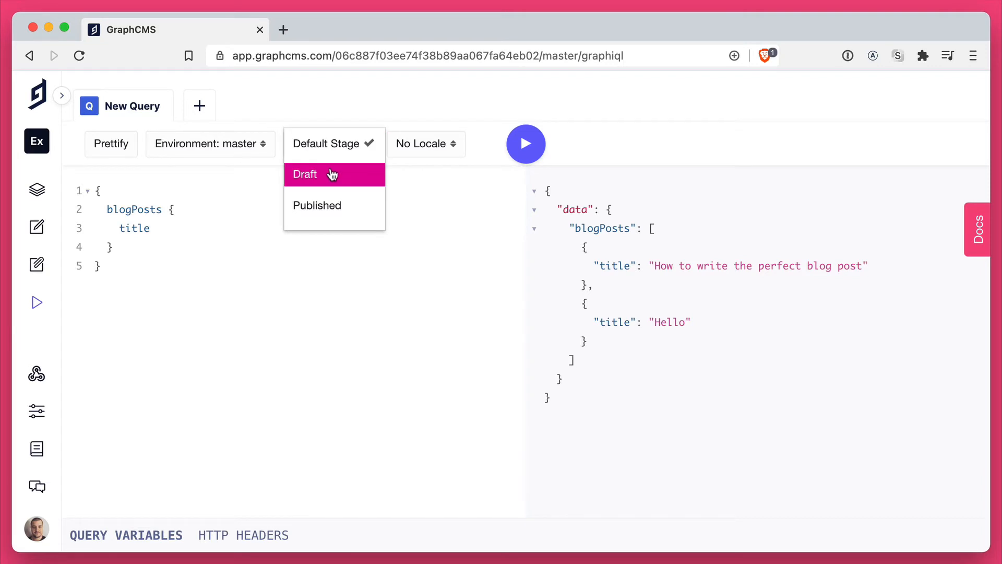
{"action": "left_click", "coordinate": [304, 174]}
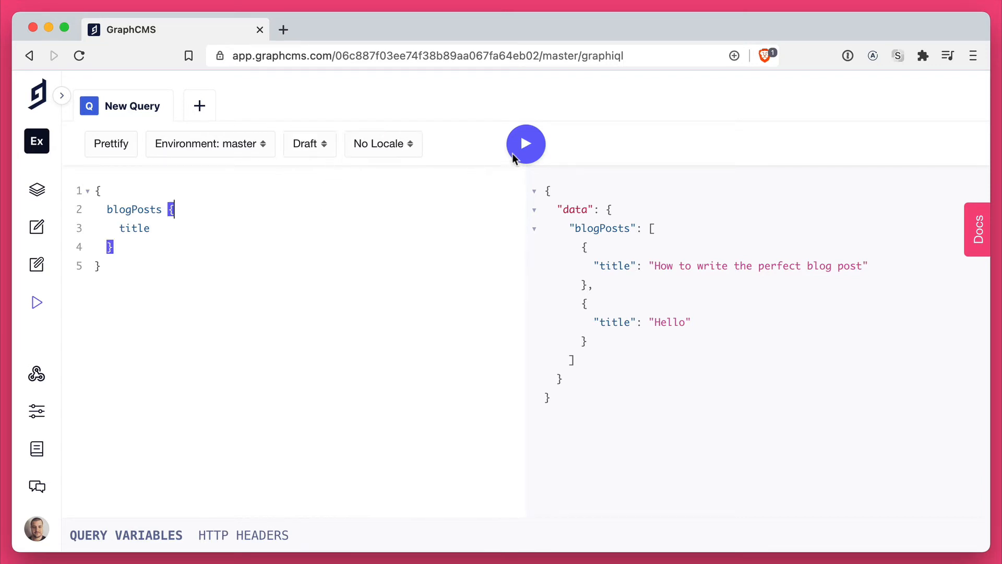
{"action": "type", "text": "stage"}
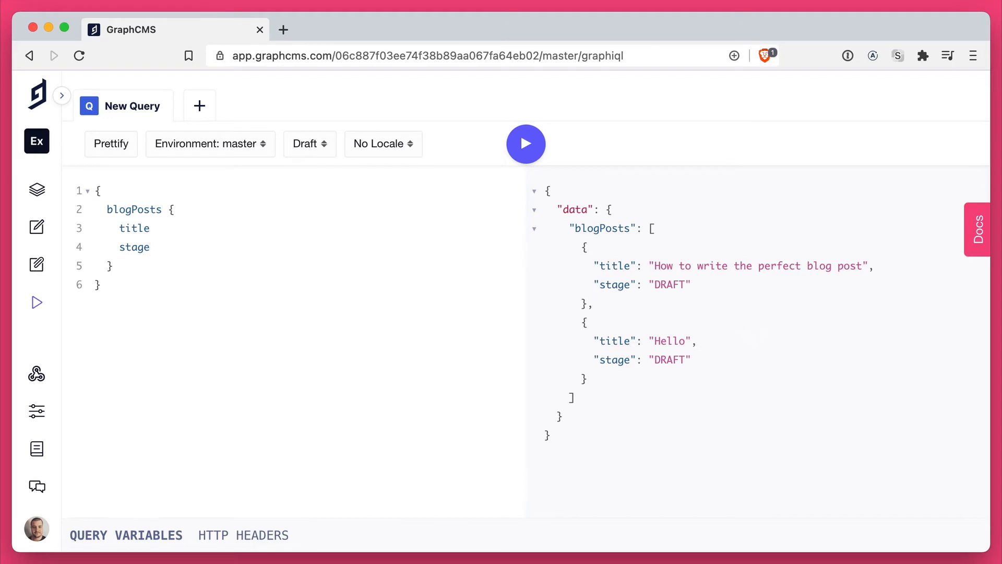
{"action": "left_click", "coordinate": [309, 143]}
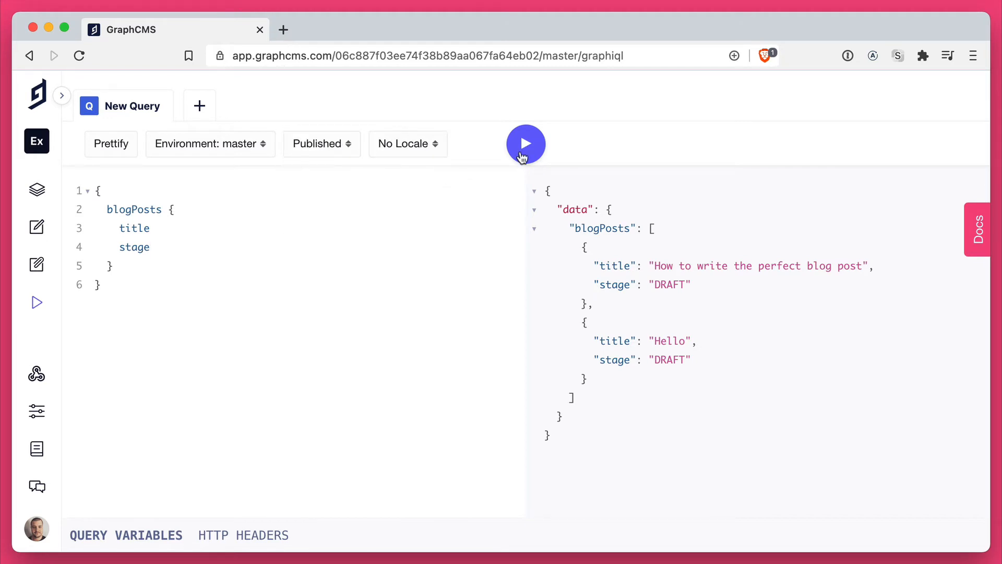
{"action": "left_click", "coordinate": [525, 143]}
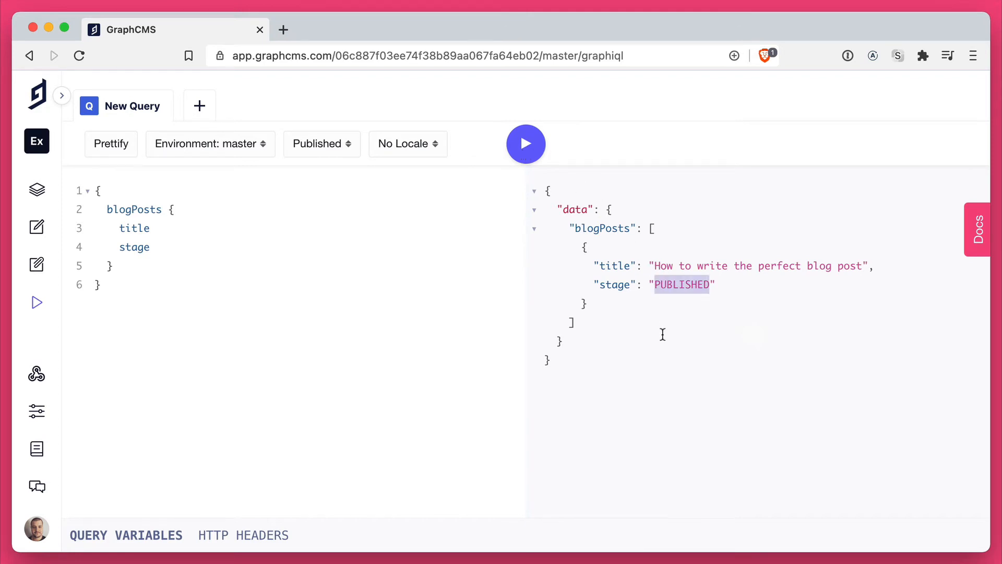
{"action": "left_click", "coordinate": [320, 143]}
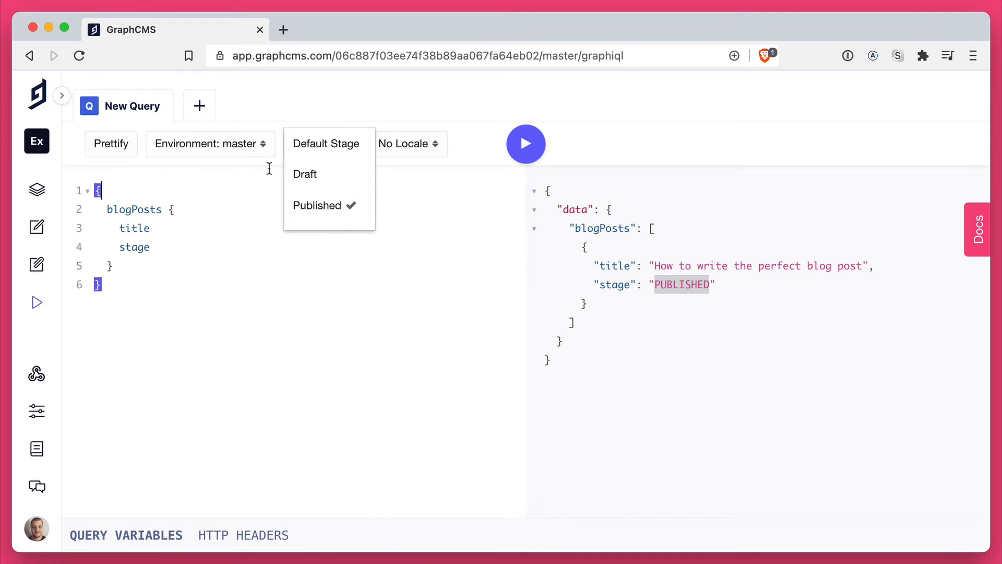
{"action": "mouse_move", "coordinate": [329, 143]}
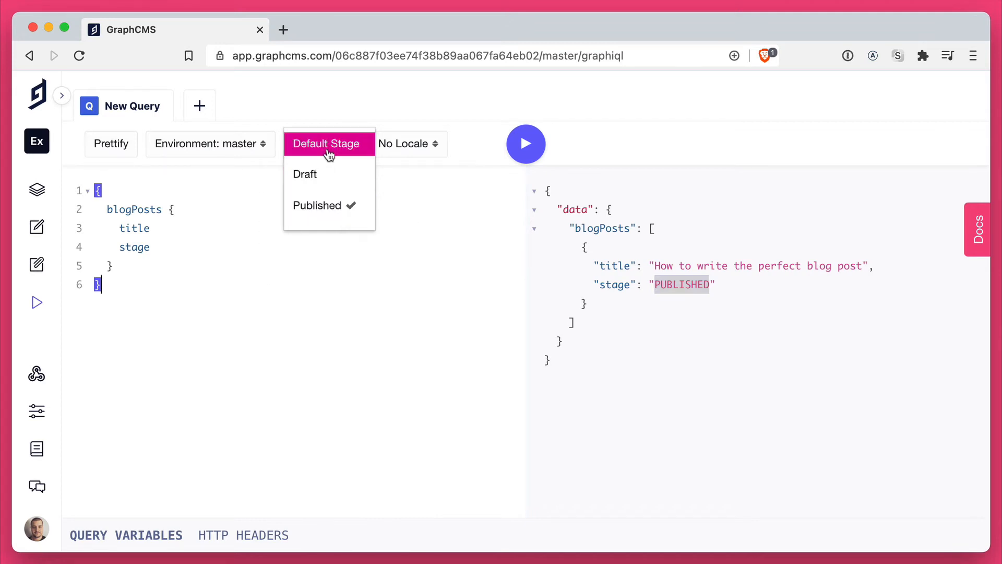
Return the content stage to Default Stage.
{"action": "left_click", "coordinate": [405, 143]}
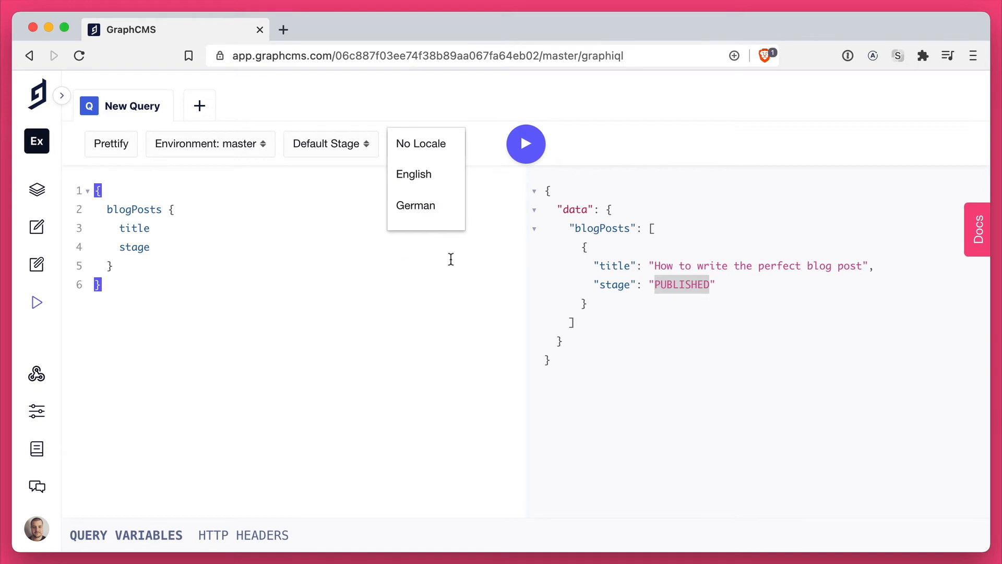
{"action": "mouse_move", "coordinate": [416, 205]}
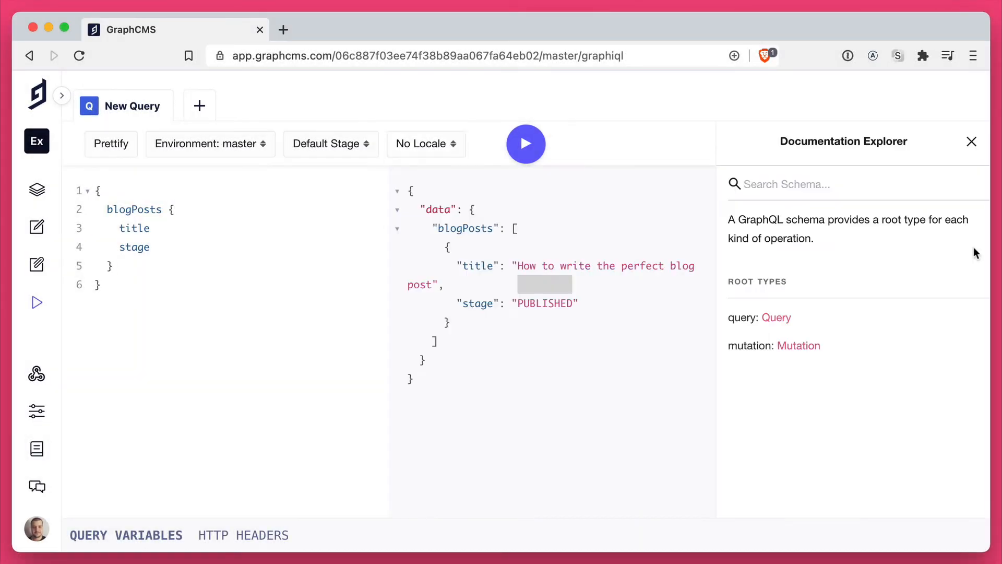
{"action": "mouse_move", "coordinate": [792, 294]}
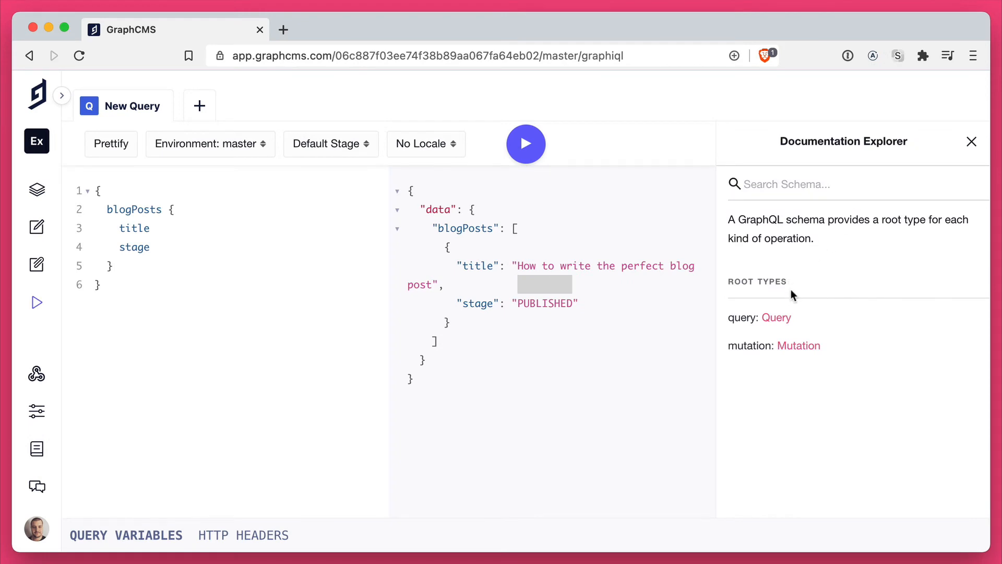
Browse the Query root type fields and the updateAsset mutation in the documentation explorer.
{"action": "left_click", "coordinate": [776, 318]}
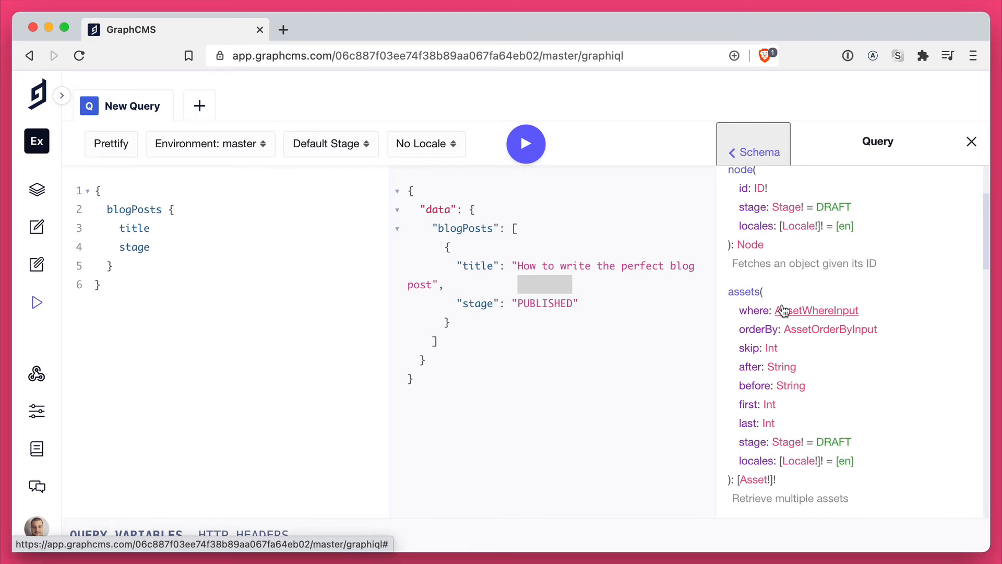
{"action": "mouse_move", "coordinate": [816, 379]}
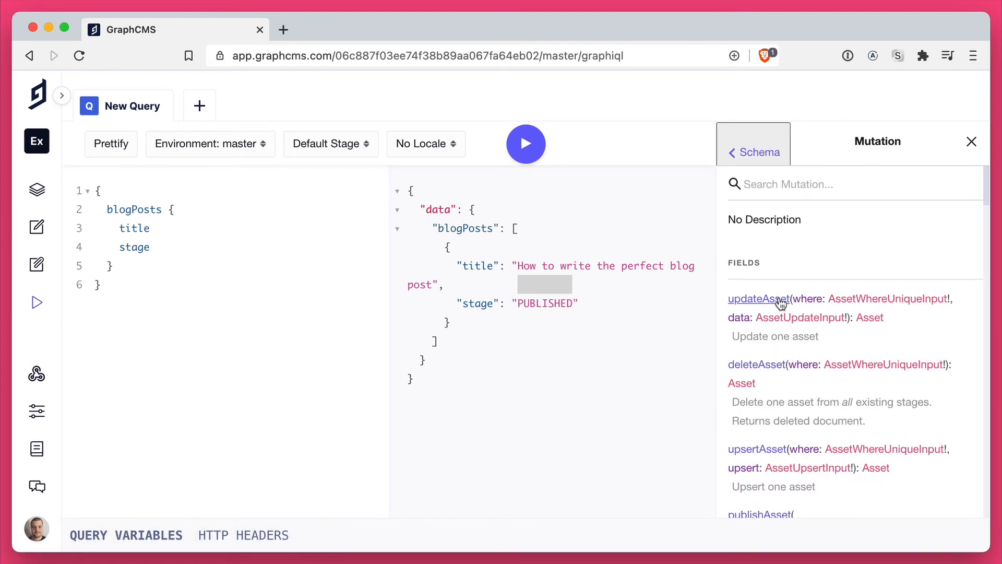
{"action": "left_click", "coordinate": [759, 298]}
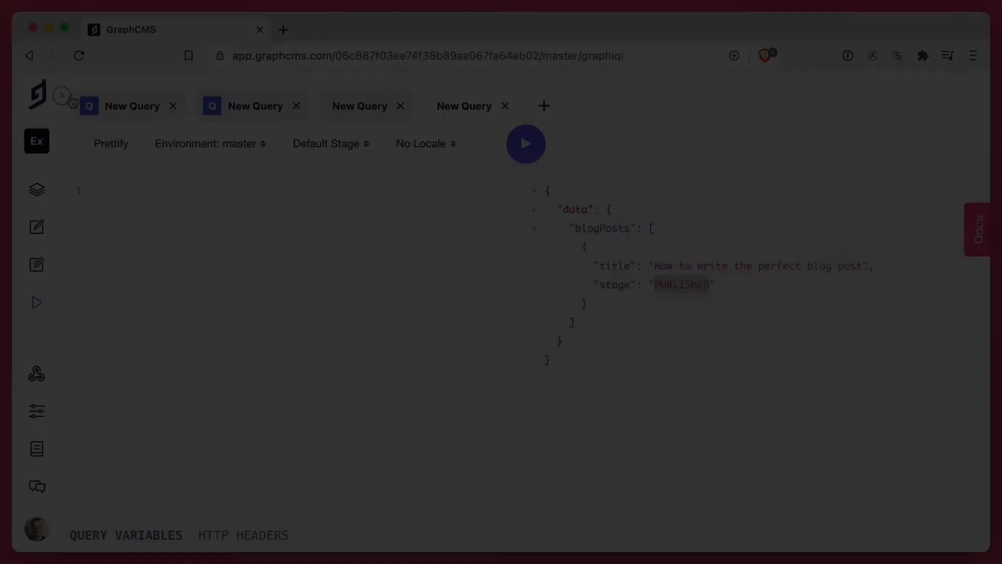
Build MyQuery with the assets id field via the explorer, then show the local query history.
{"action": "left_click", "coordinate": [62, 95]}
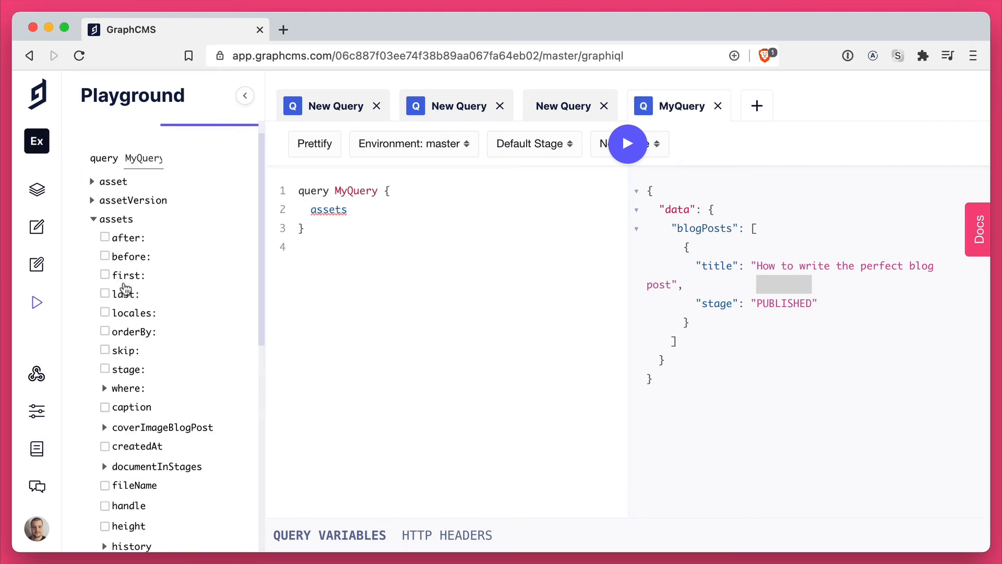
{"action": "scroll", "scroll_direction": "down", "scroll_amount": 3}
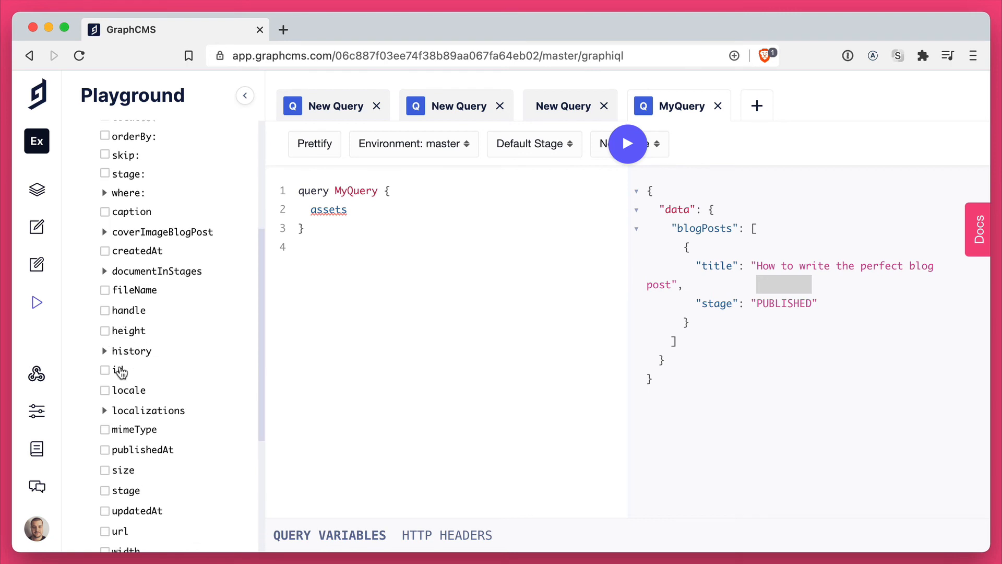
{"action": "left_click", "coordinate": [104, 369]}
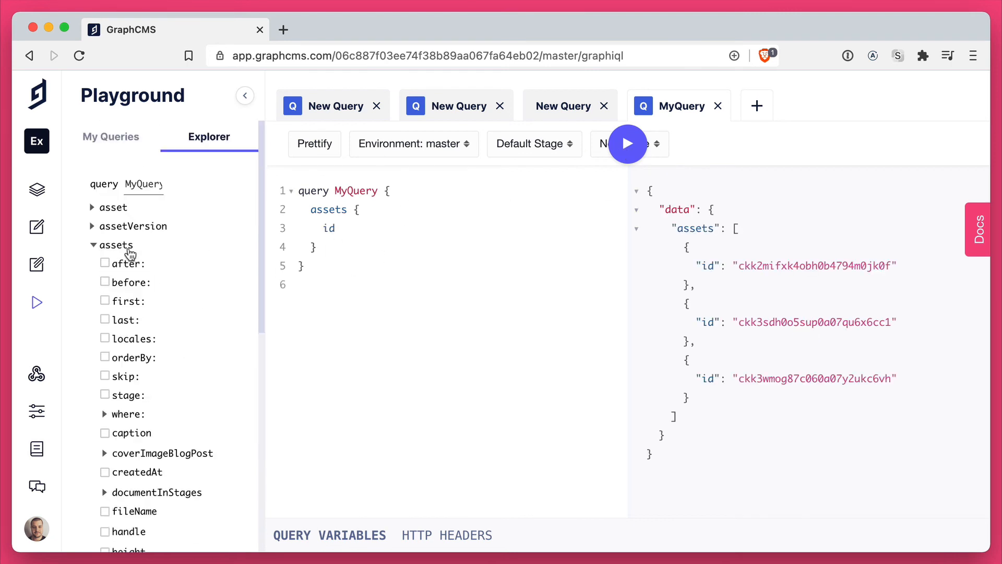
{"action": "left_click", "coordinate": [110, 135]}
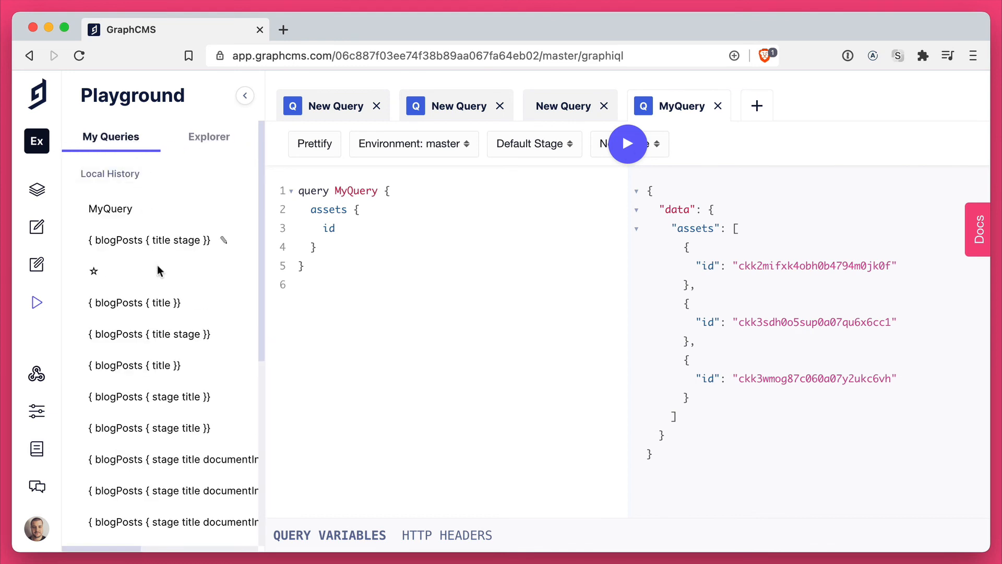
Restore the blogPosts stage and title query from history and view its query variables and HTTP headers.
{"action": "scroll", "scroll_direction": "down", "scroll_amount": 3}
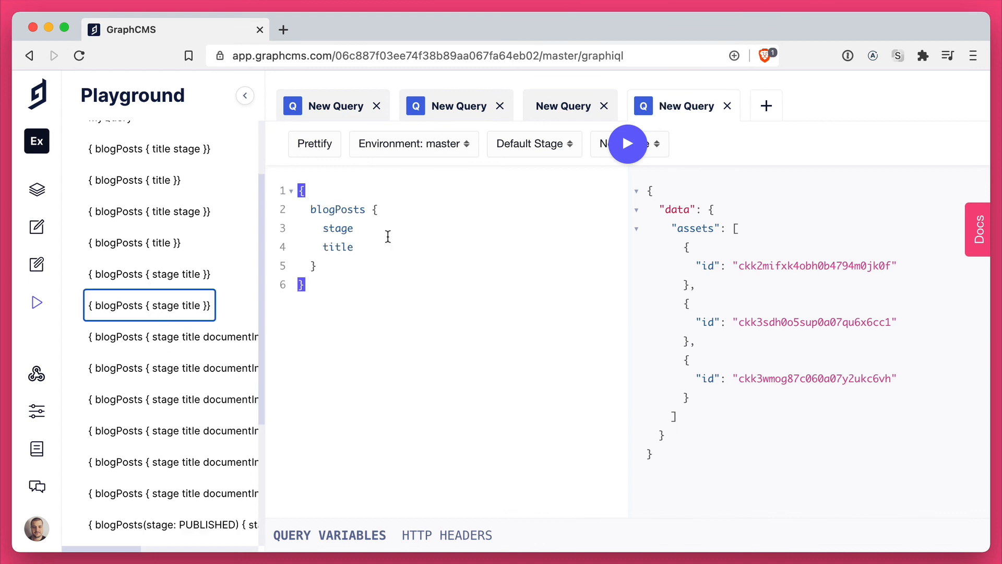
{"action": "left_click", "coordinate": [628, 143]}
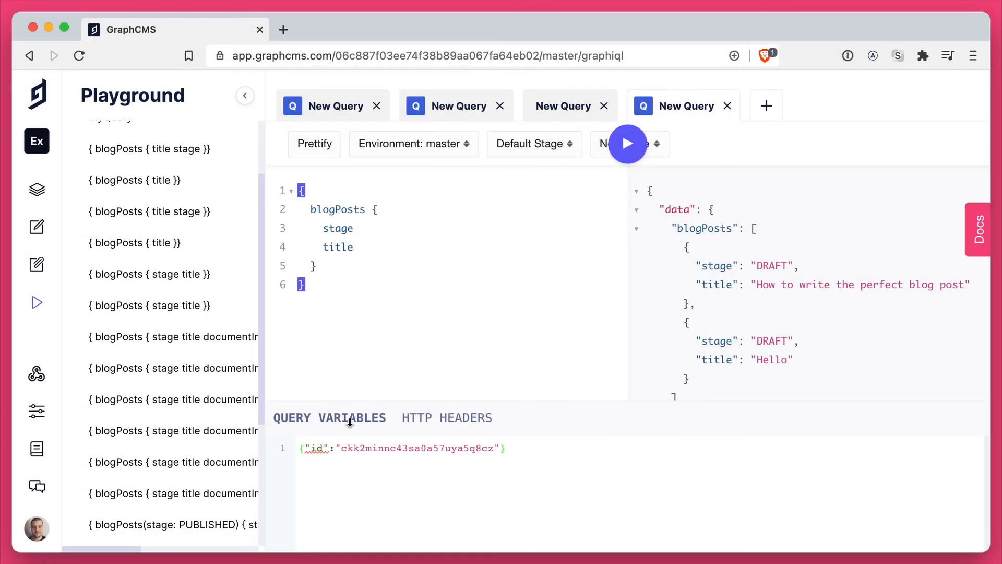
{"action": "left_click", "coordinate": [466, 418]}
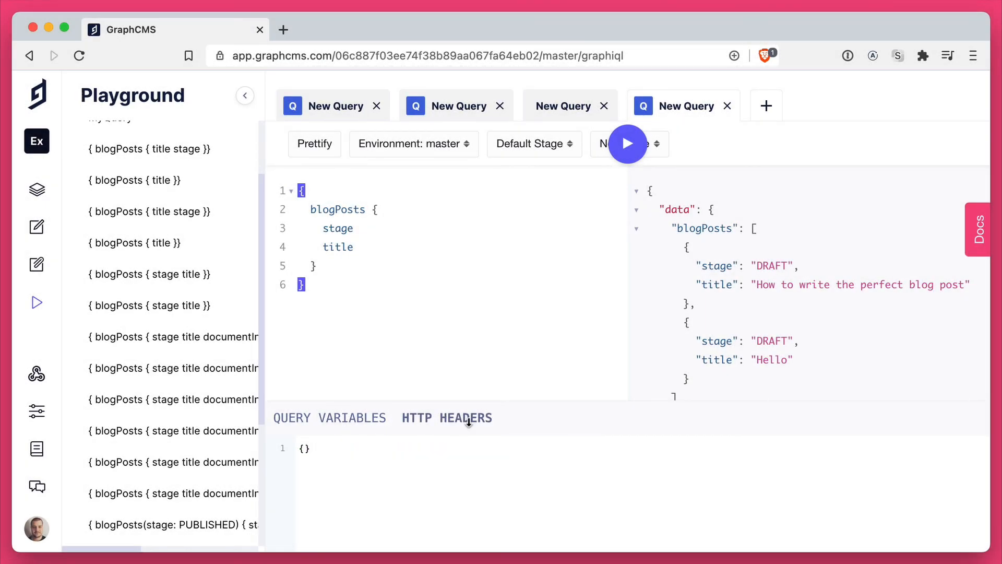